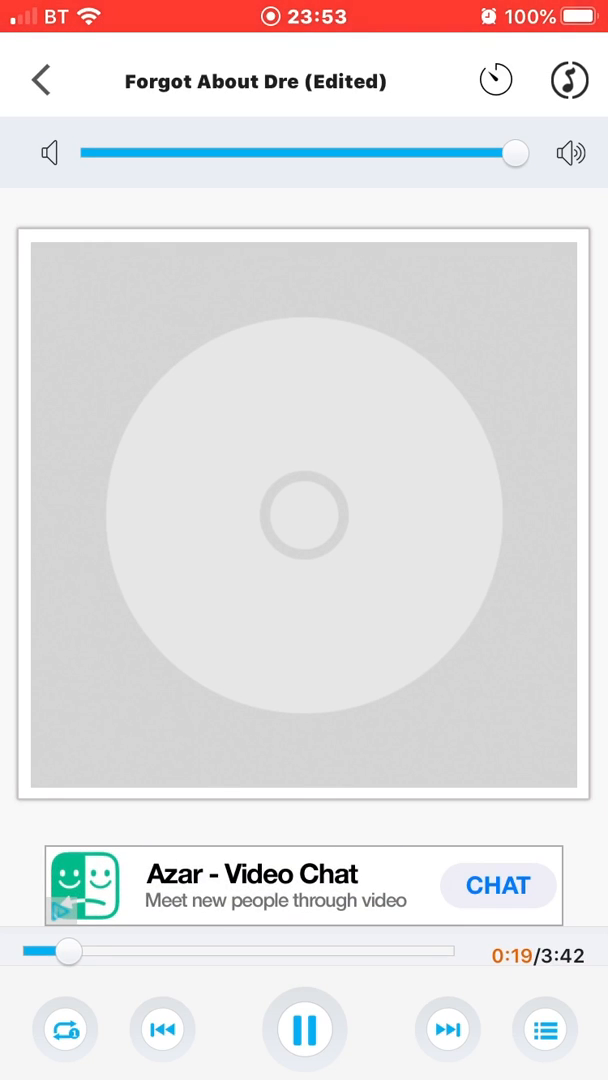
{"action": "left_click", "coordinate": [544, 1030]}
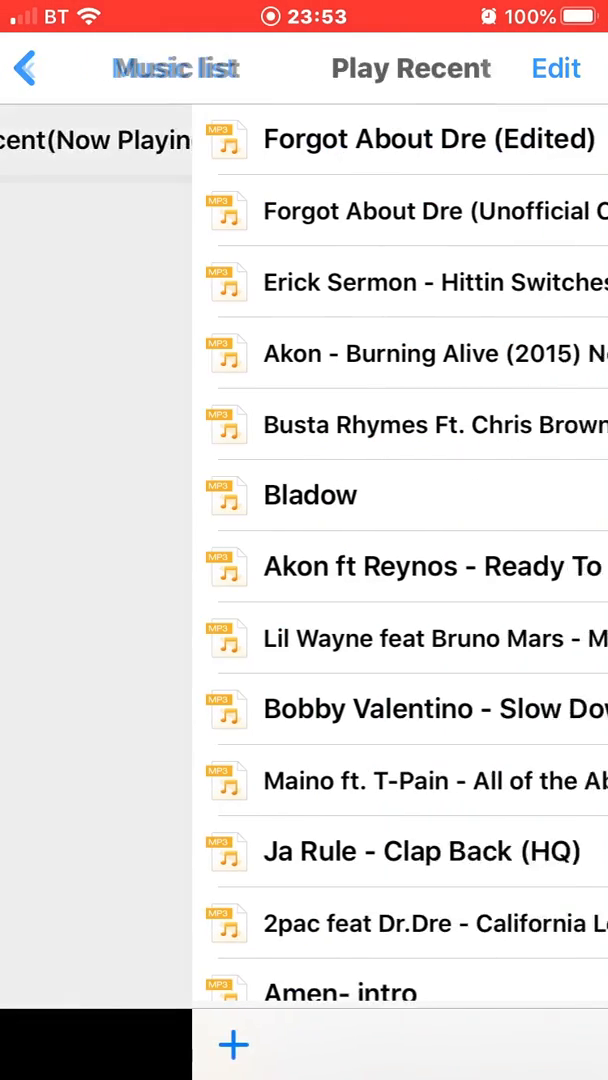
{"action": "left_click", "coordinate": [556, 68]}
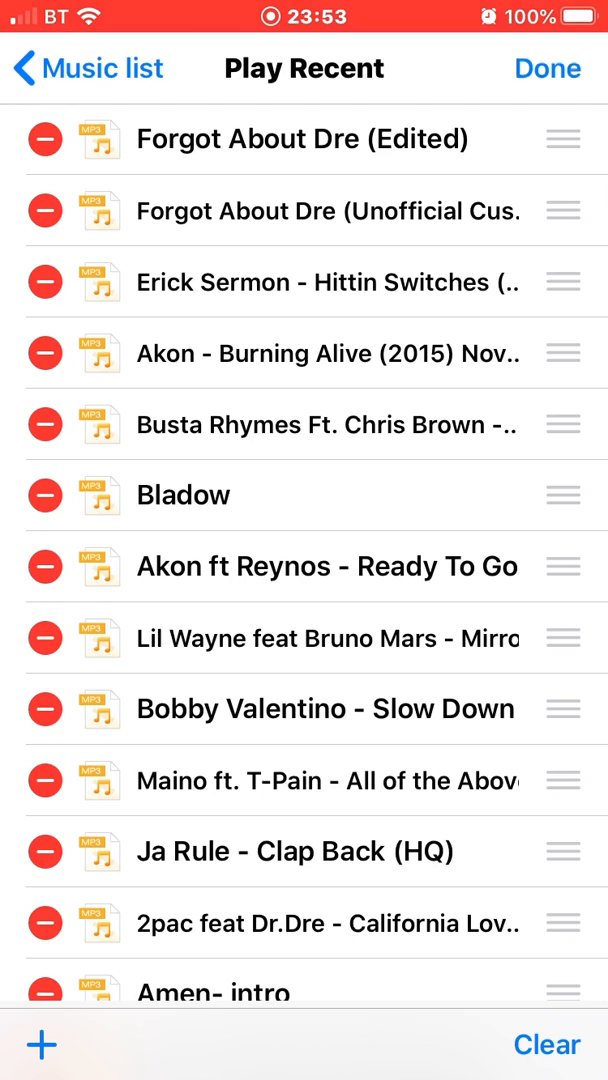
{"action": "left_click", "coordinate": [300, 140]}
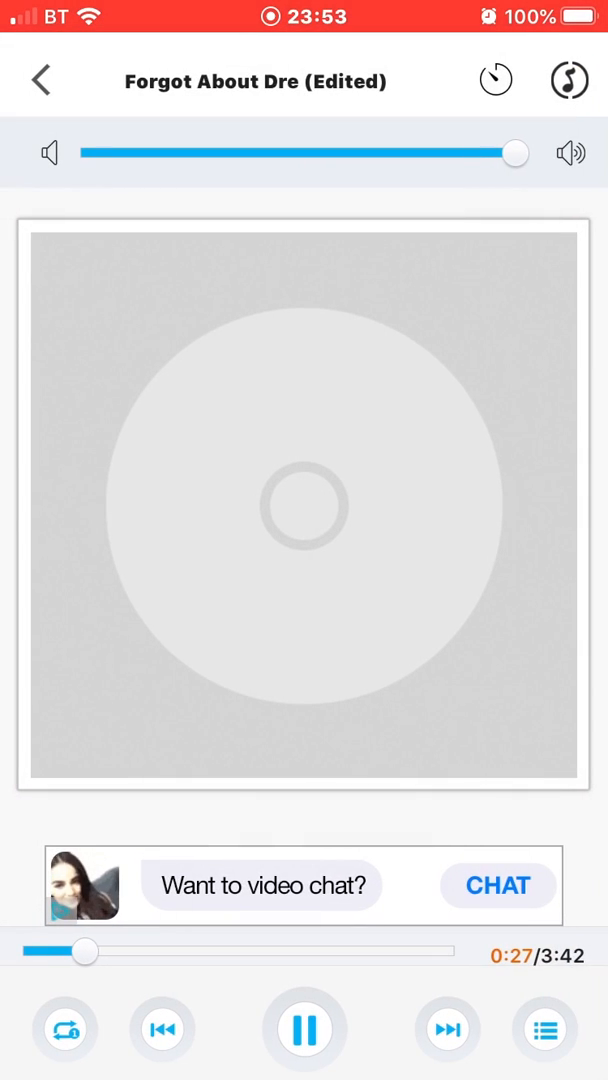